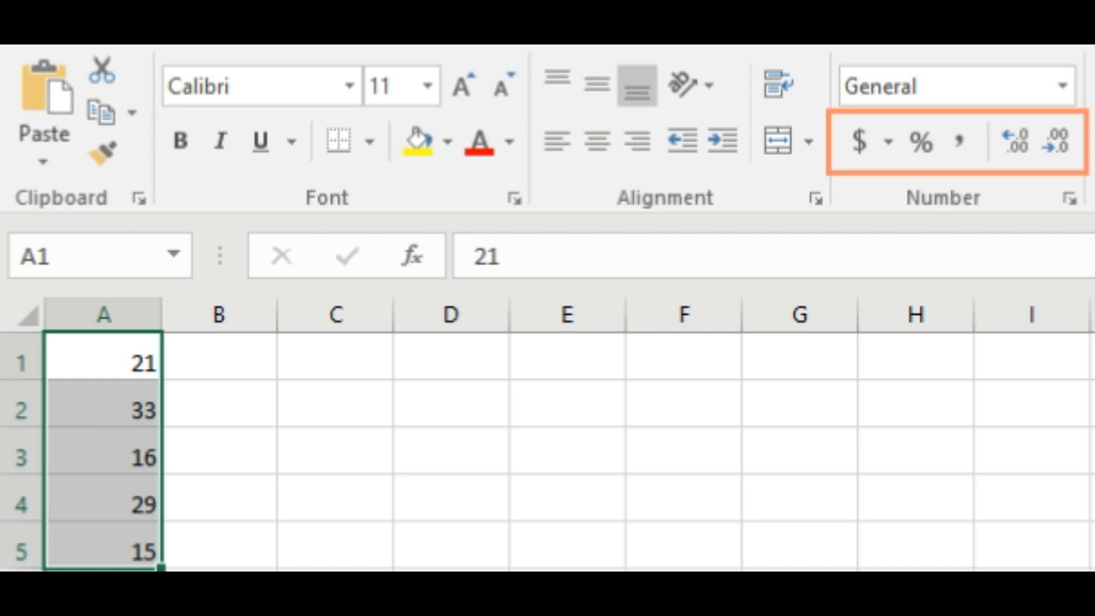
# - Fill the date from E1 down column E as a daily series through row 7
pyautogui.click(955, 86)
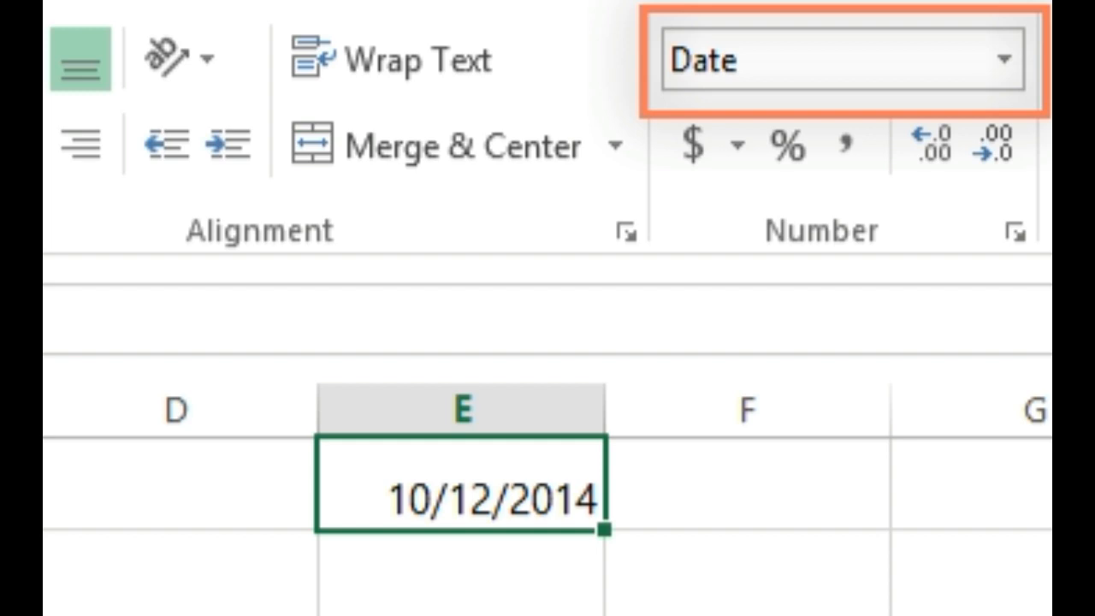
pyautogui.moveTo(602, 530); pyautogui.dragTo(653, 551)
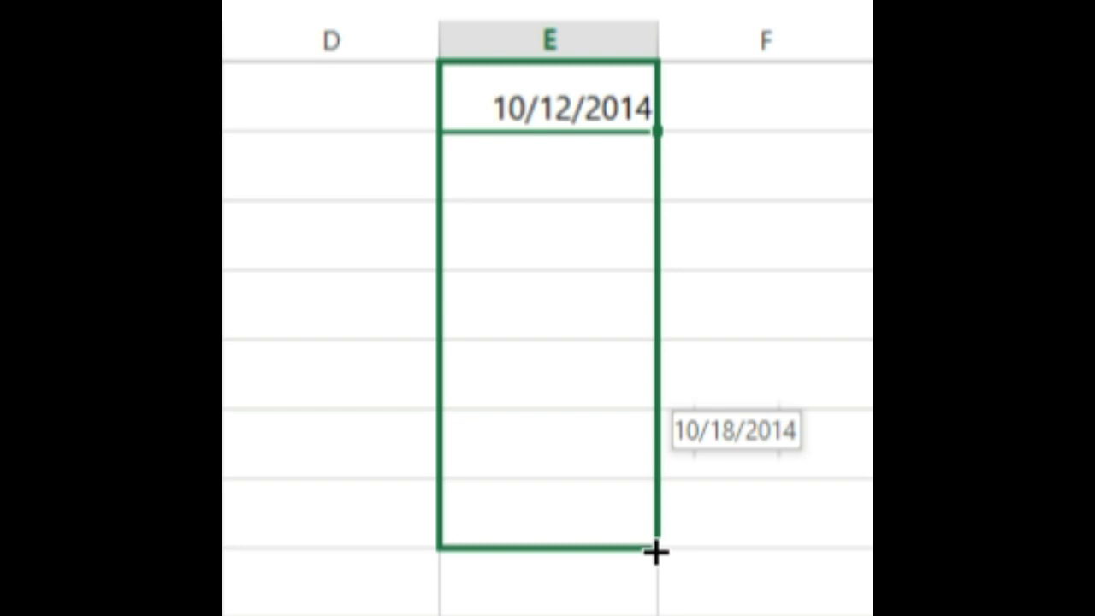
pyautogui.moveTo(658, 133); pyautogui.dragTo(658, 548)
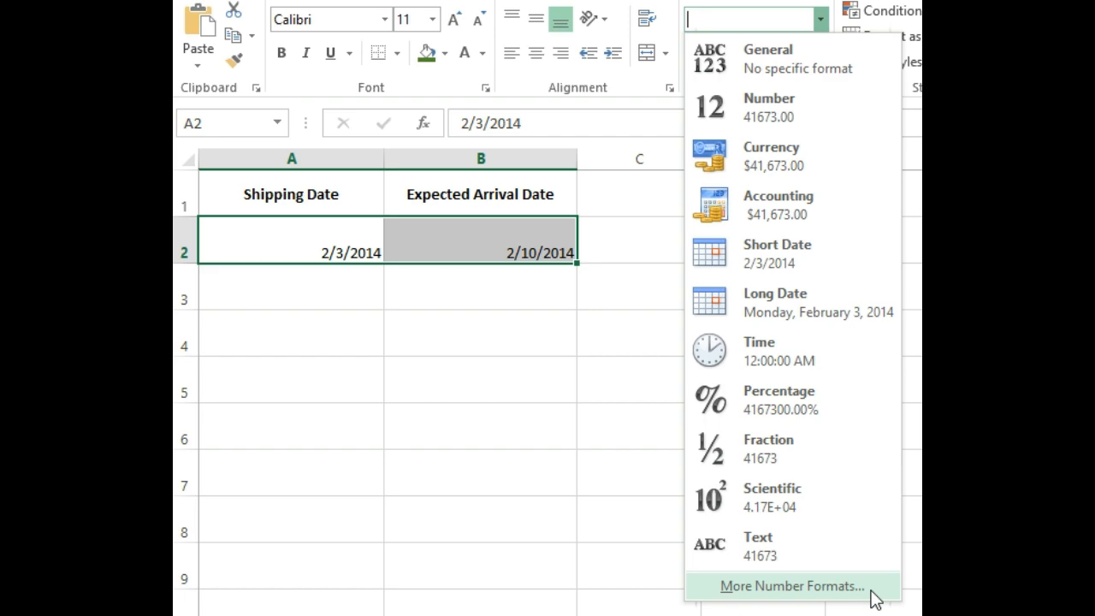
# - Show row 2 dates as Long Date and bring up More Number Formats
pyautogui.click(790, 585)
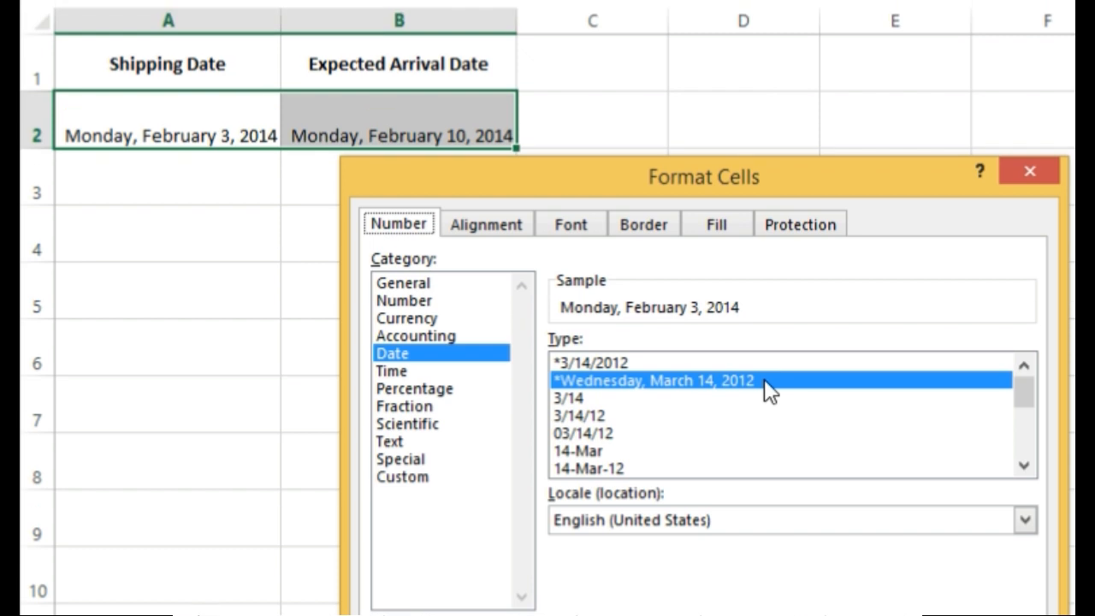